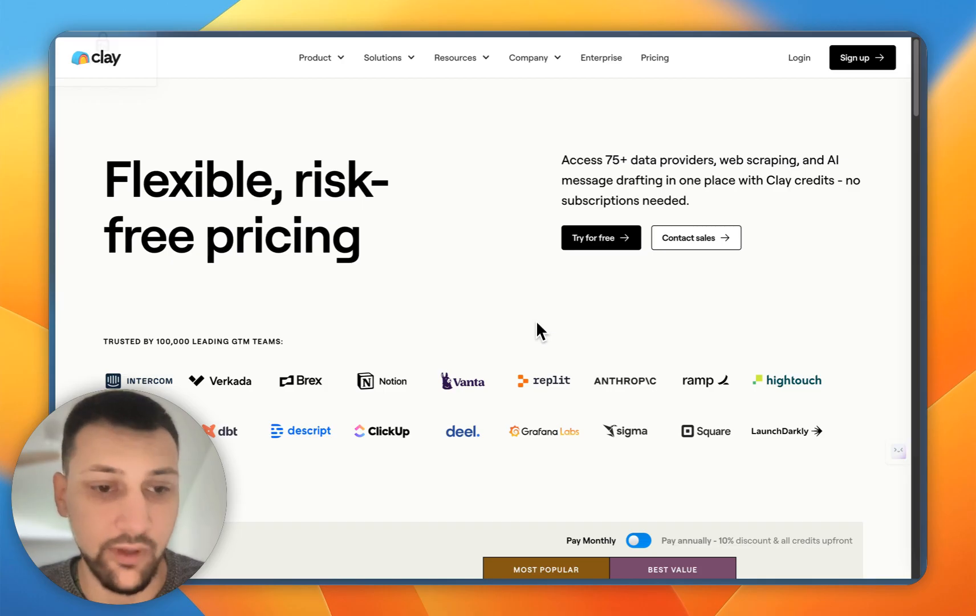
Scroll the pricing page and highlight the Starter plan's $149 price
scroll("down", 3)
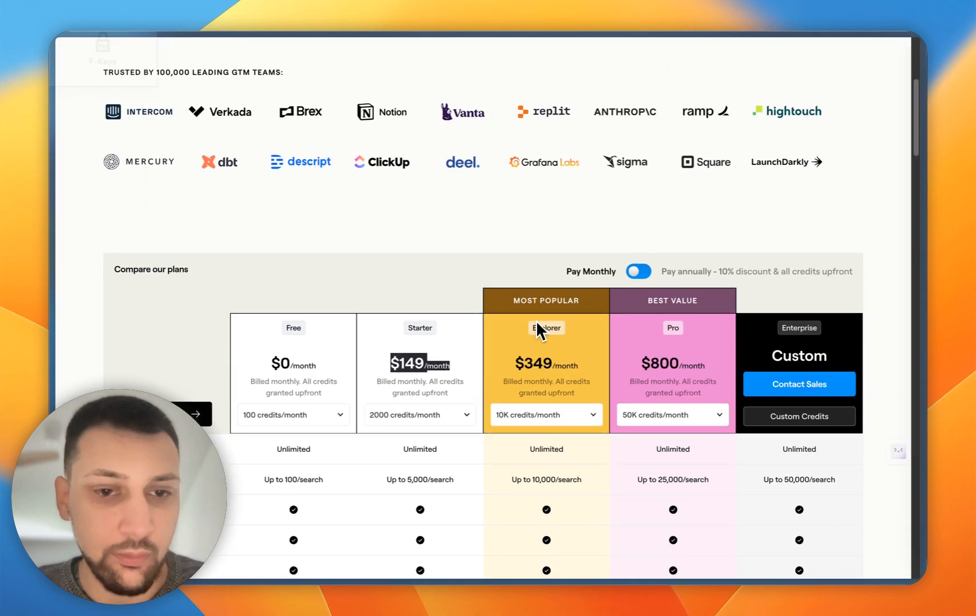
scroll("down", 3)
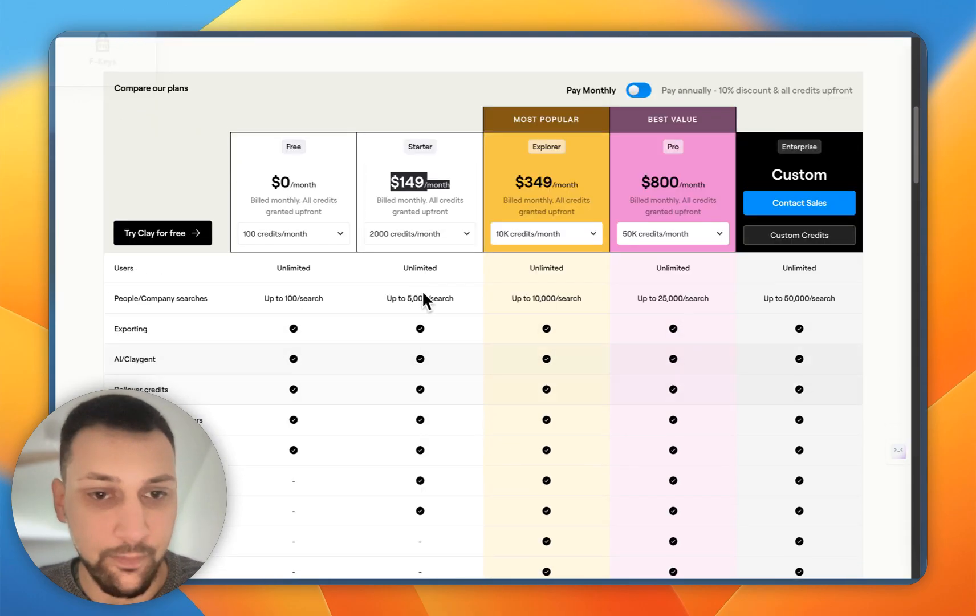
mouse_move(449, 157)
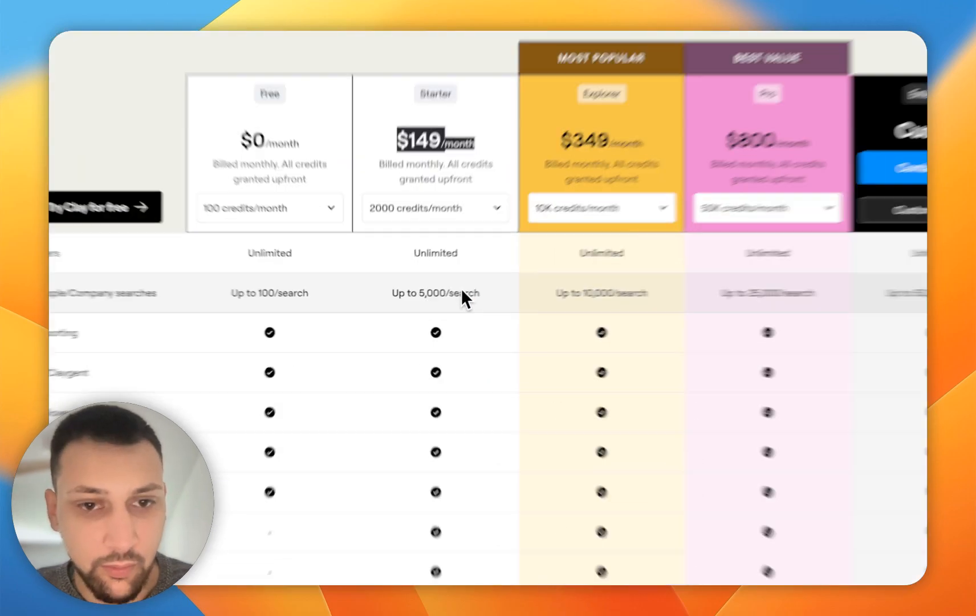
scroll("down", 3)
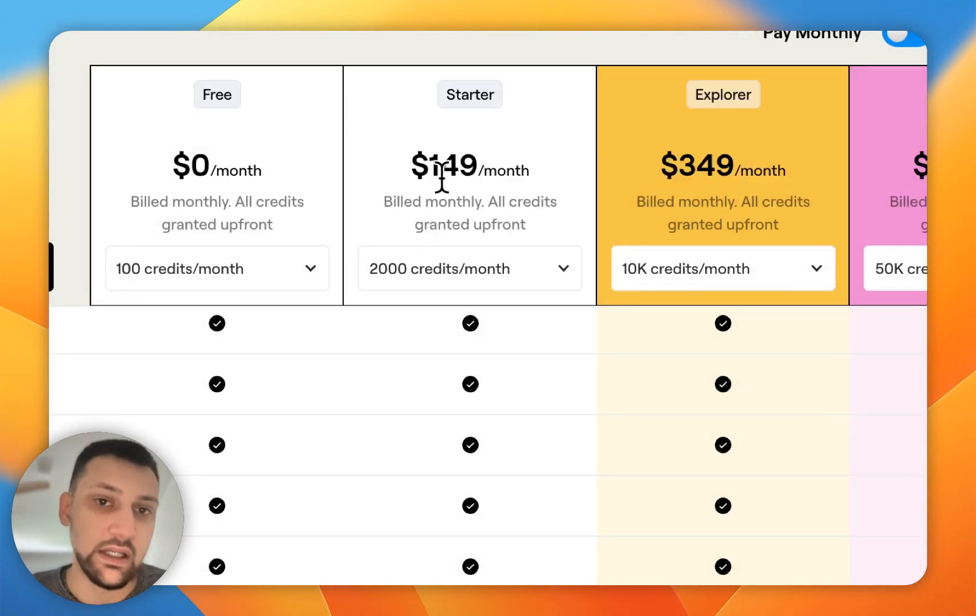
double_click(443, 168)
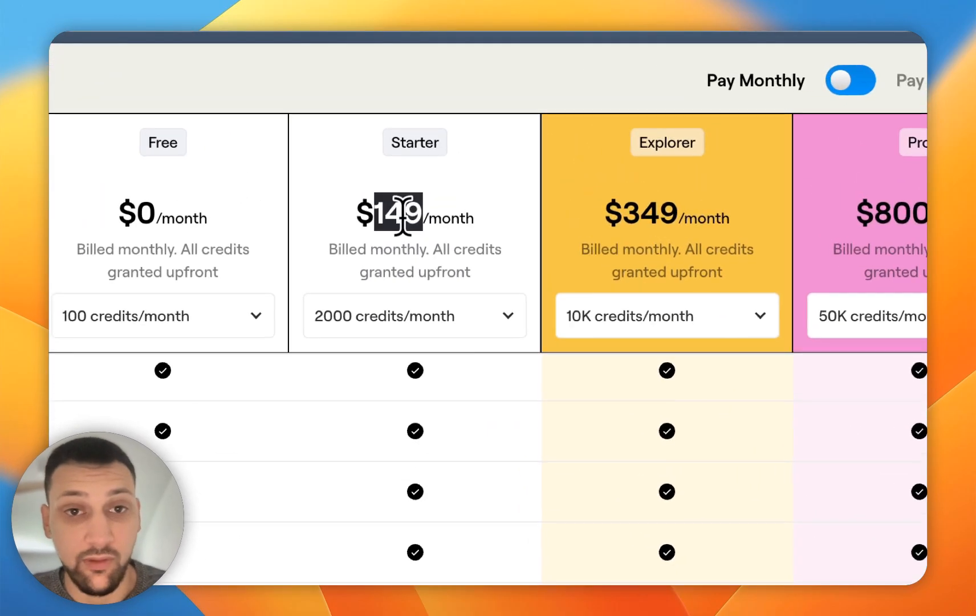
scroll("down", 3)
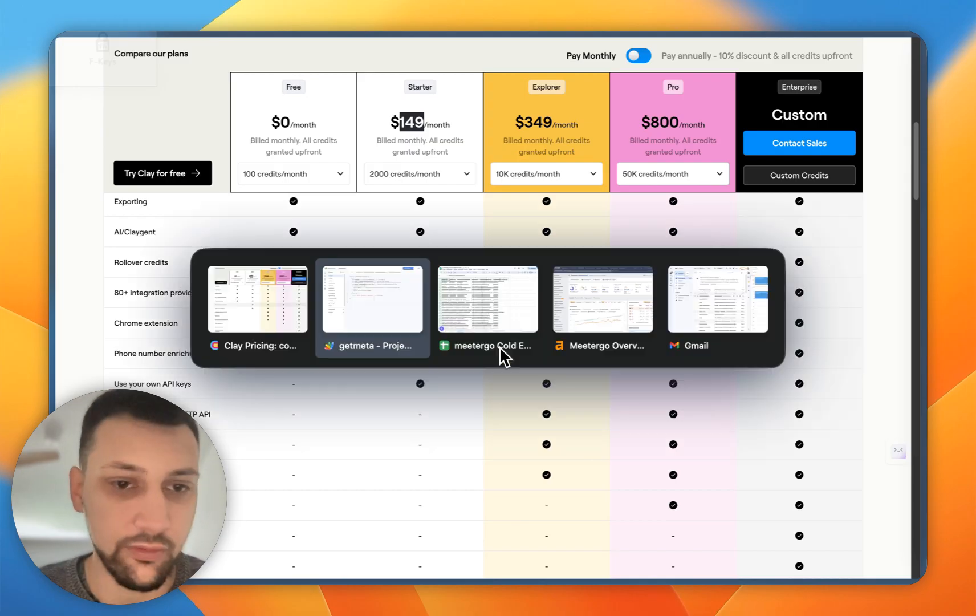
left_click(487, 299)
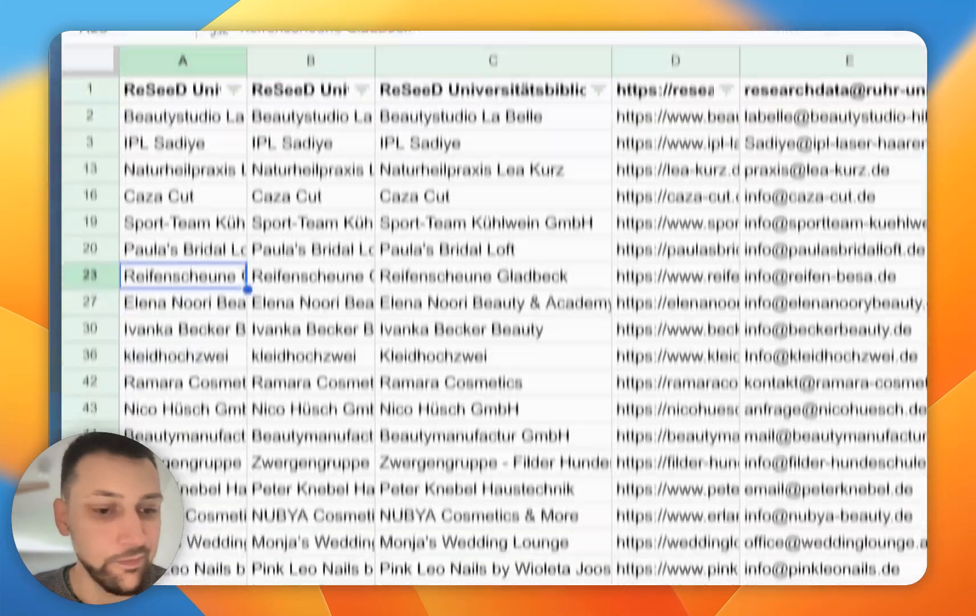
scroll("down", 3)
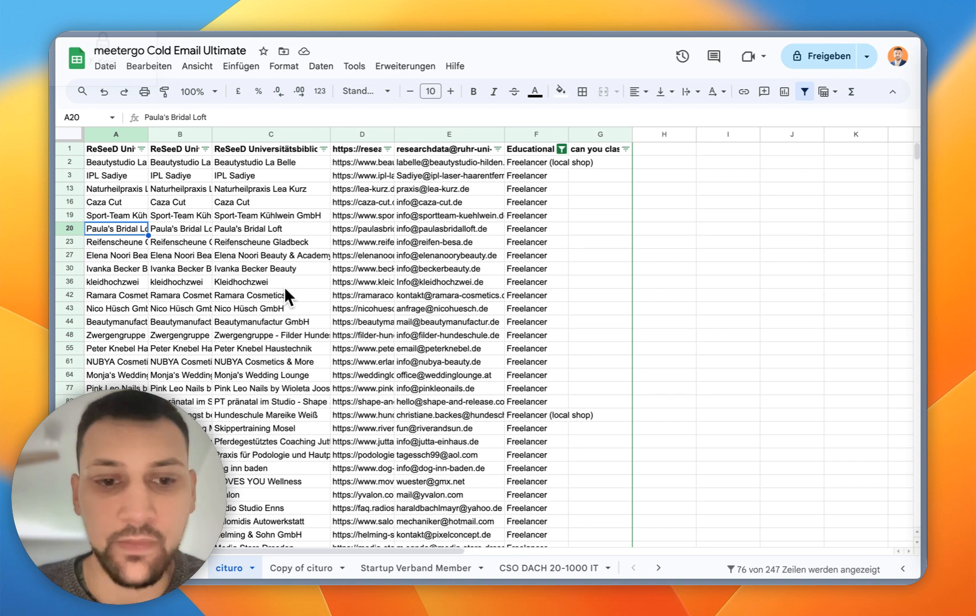
mouse_move(262, 270)
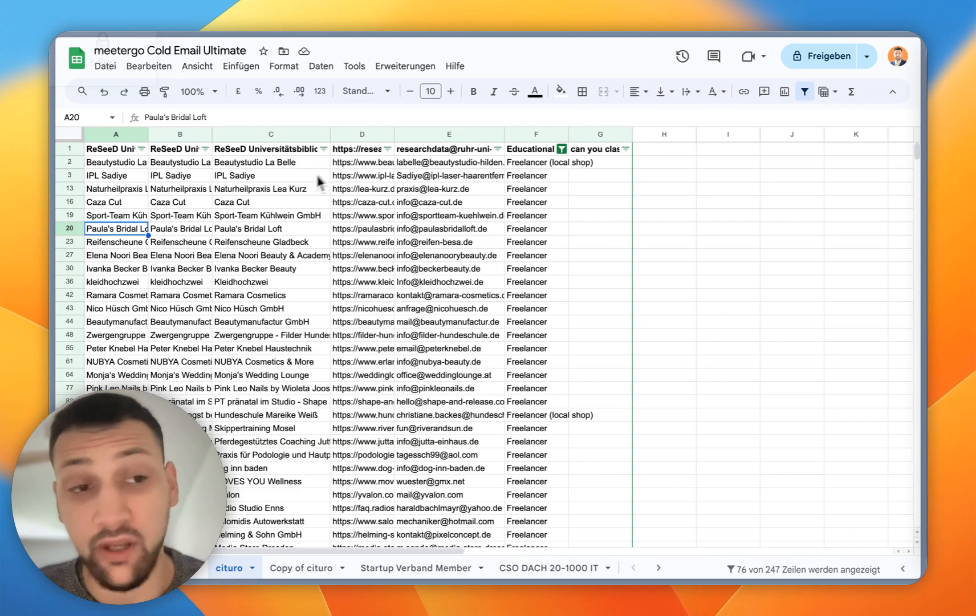
mouse_move(109, 260)
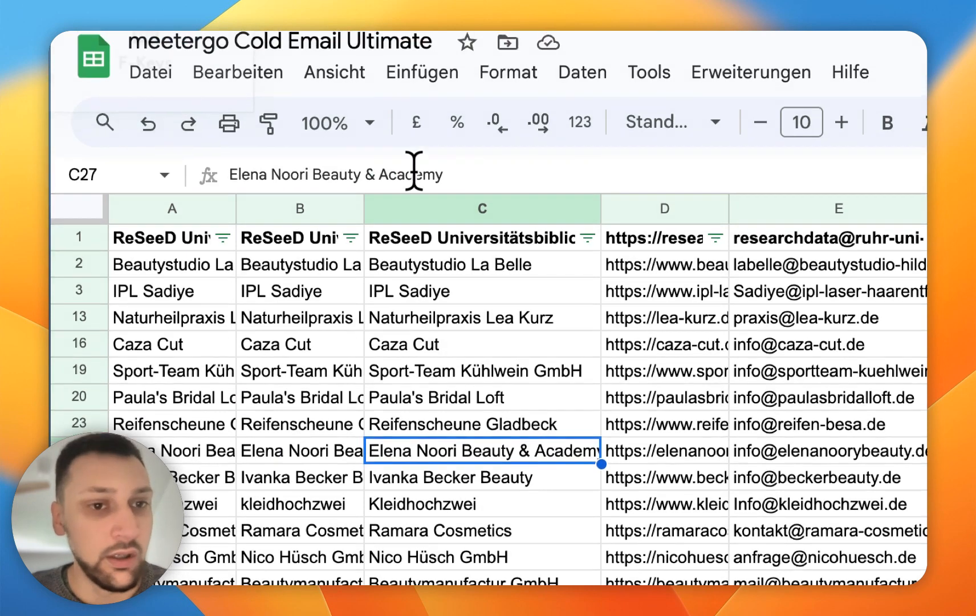
left_click(411, 347)
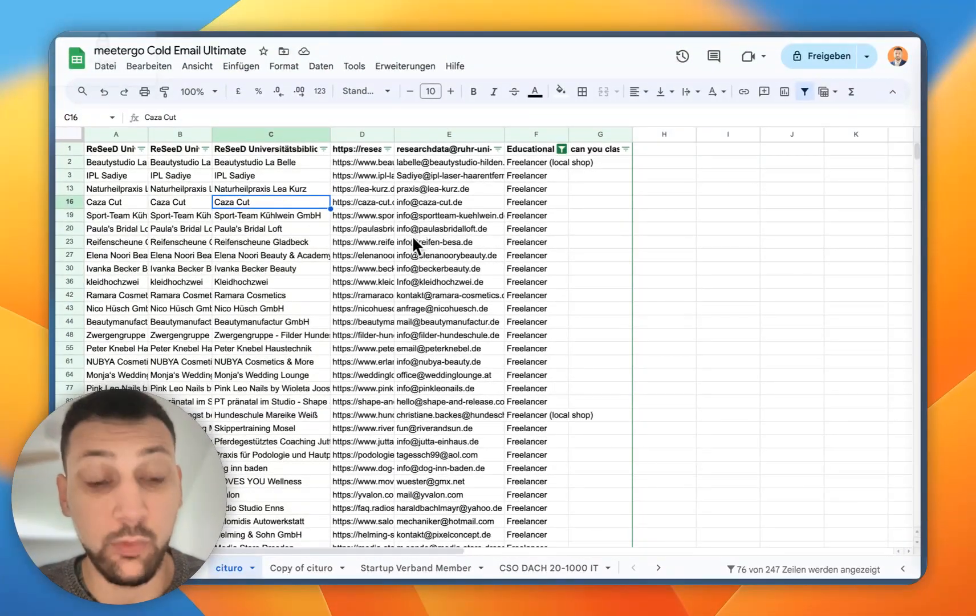
mouse_move(429, 261)
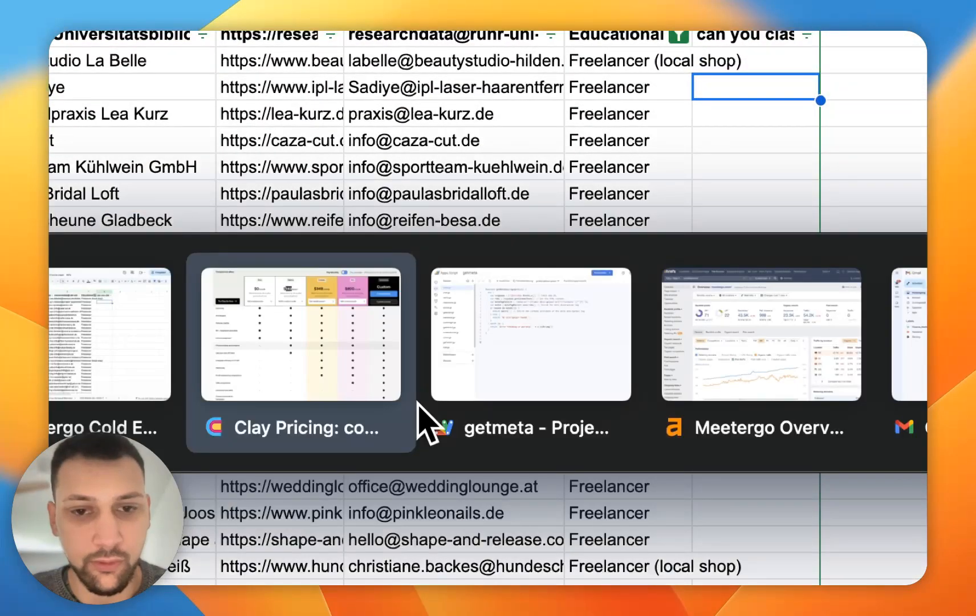
Switch to the getmeta Apps Script project and scroll through meta.gs
left_click(530, 334)
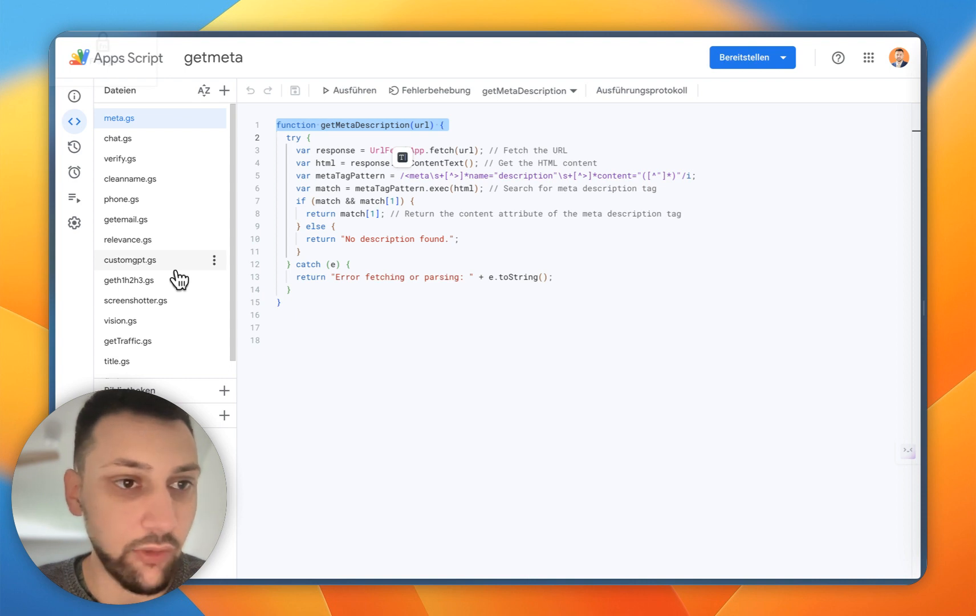
scroll("down", 3)
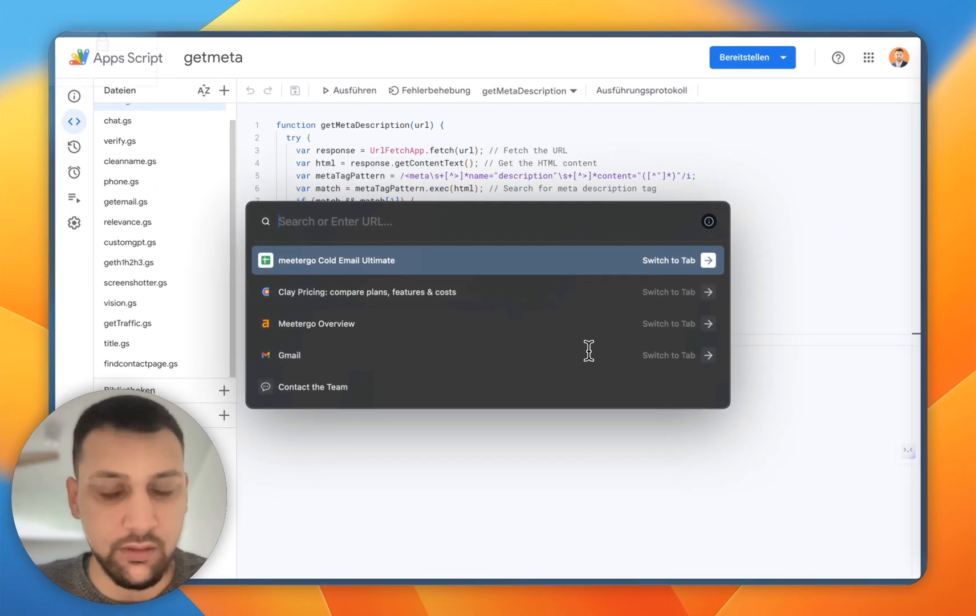
Search 'serper' and scroll serper.dev to its JSON search-result demo
type("serepr")
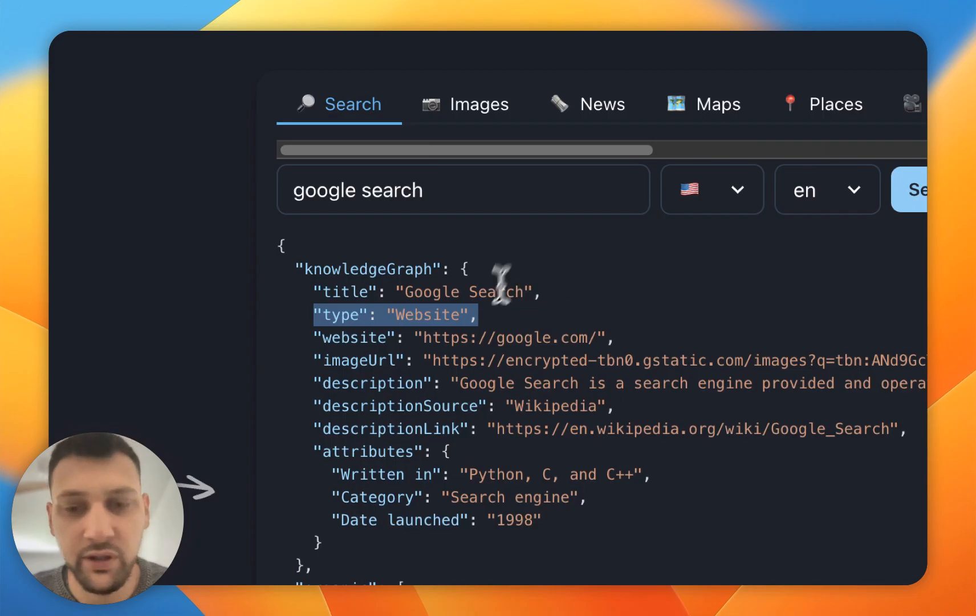
scroll("down", 3)
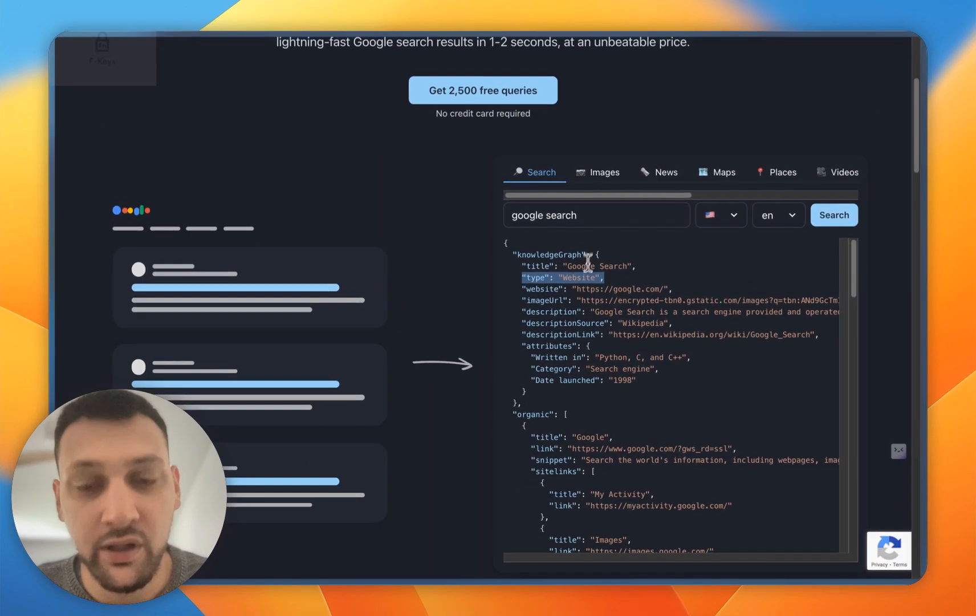
mouse_move(597, 318)
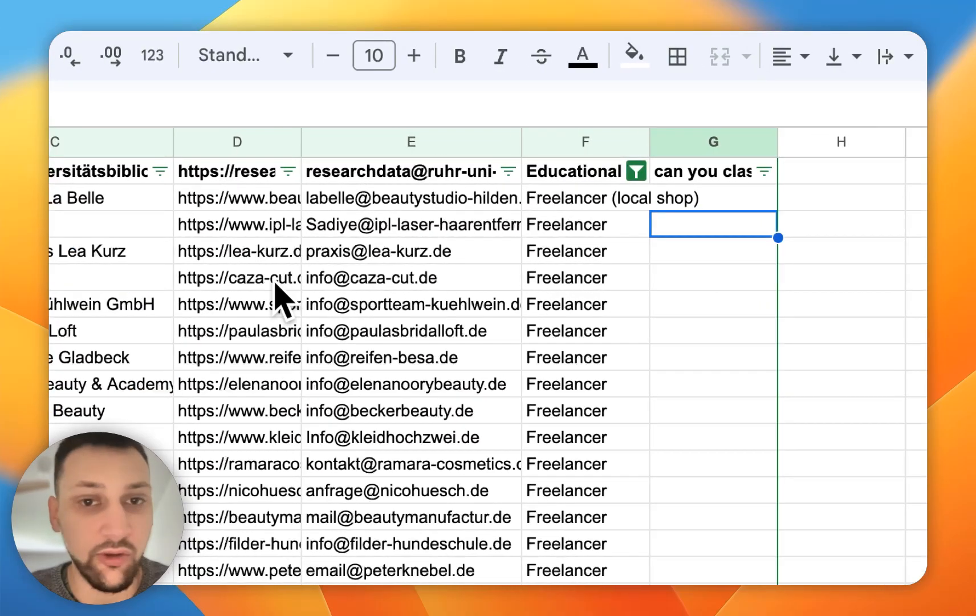
Return to the lead list sheet by clicking into it
left_click(411, 251)
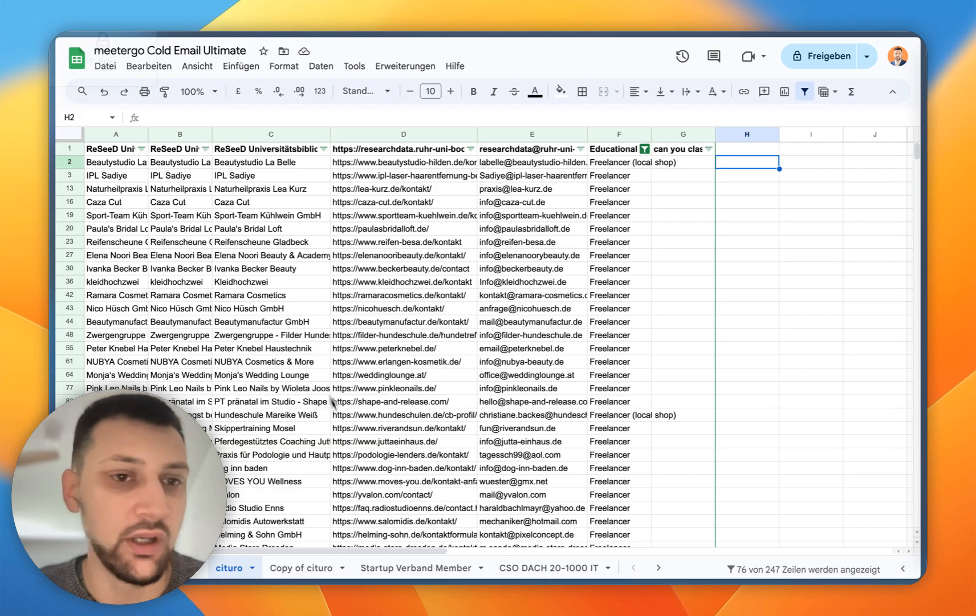
mouse_move(488, 417)
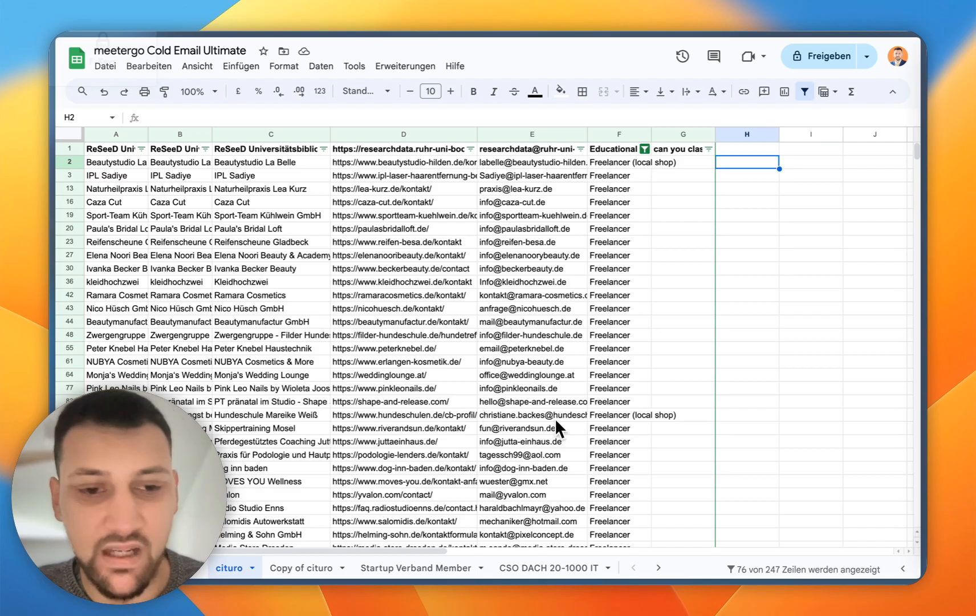
mouse_move(426, 353)
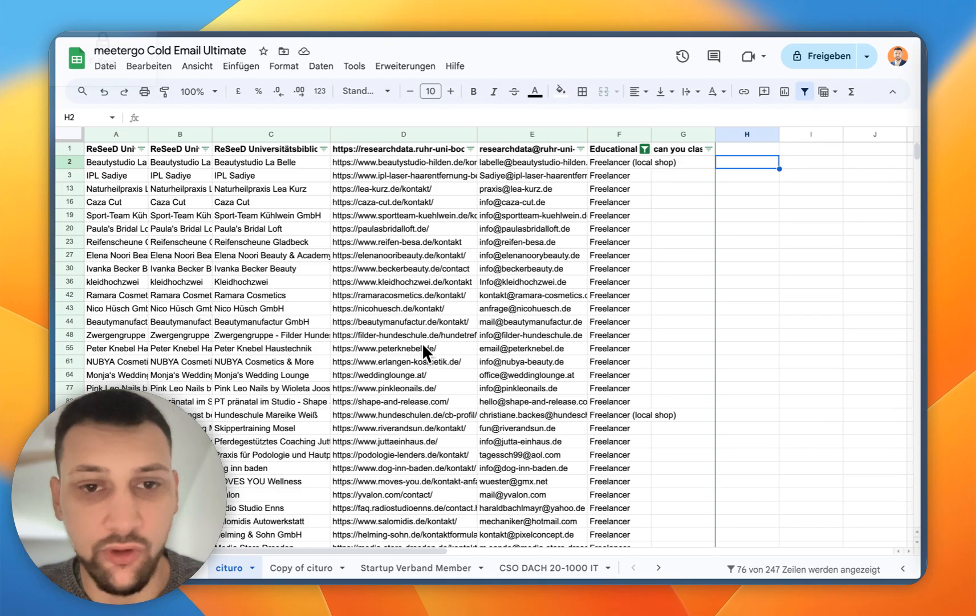